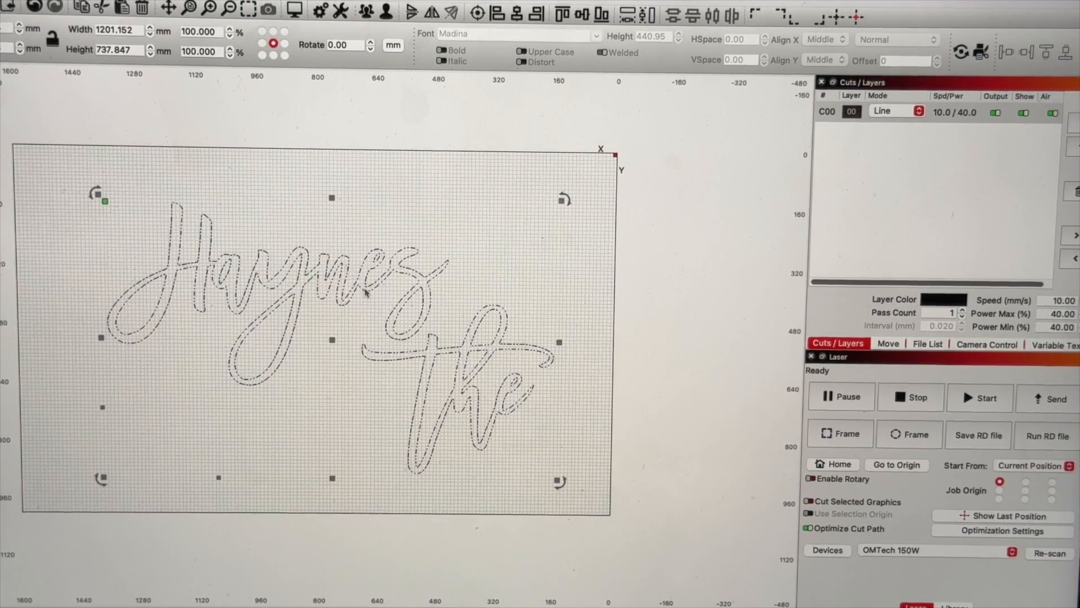
# - Deselect the cursive 'Haynes The' outline so it sits unselected on the workspace
pyautogui.click(513, 473)
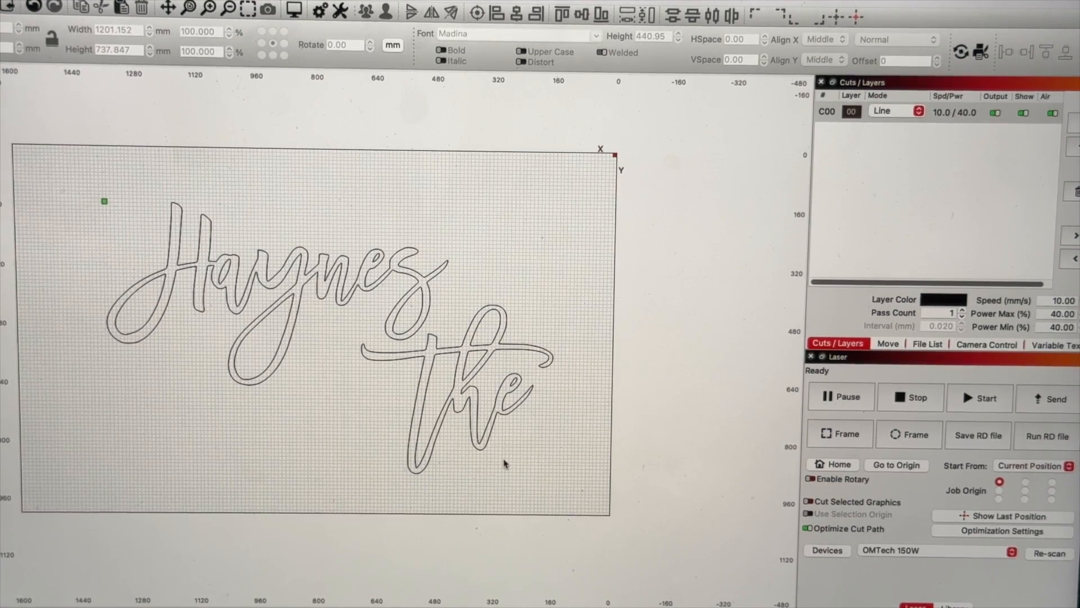
pyautogui.moveTo(919, 154)
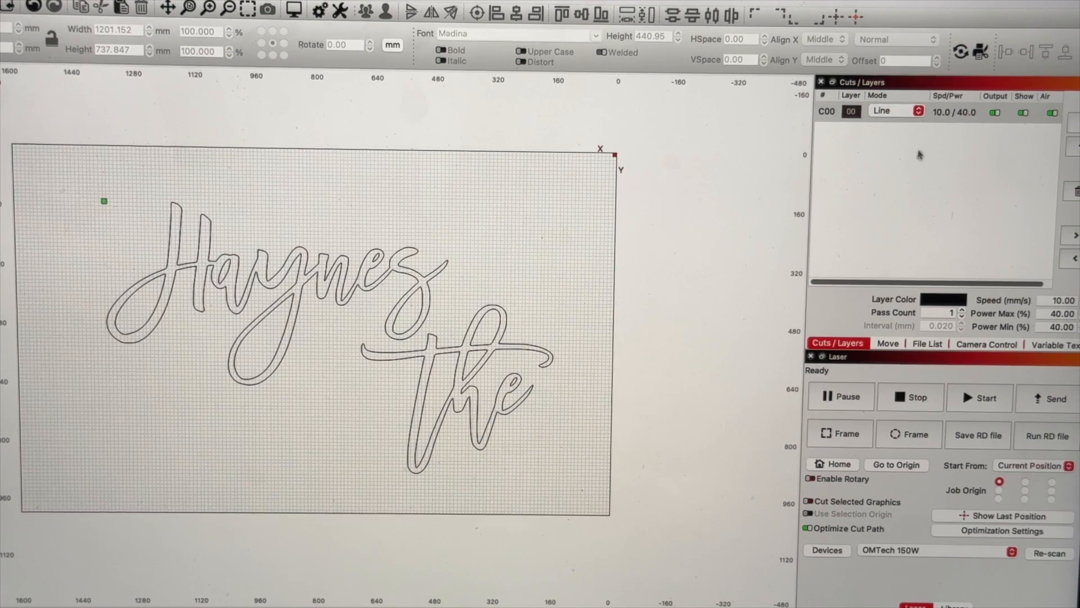
pyautogui.moveTo(943, 118)
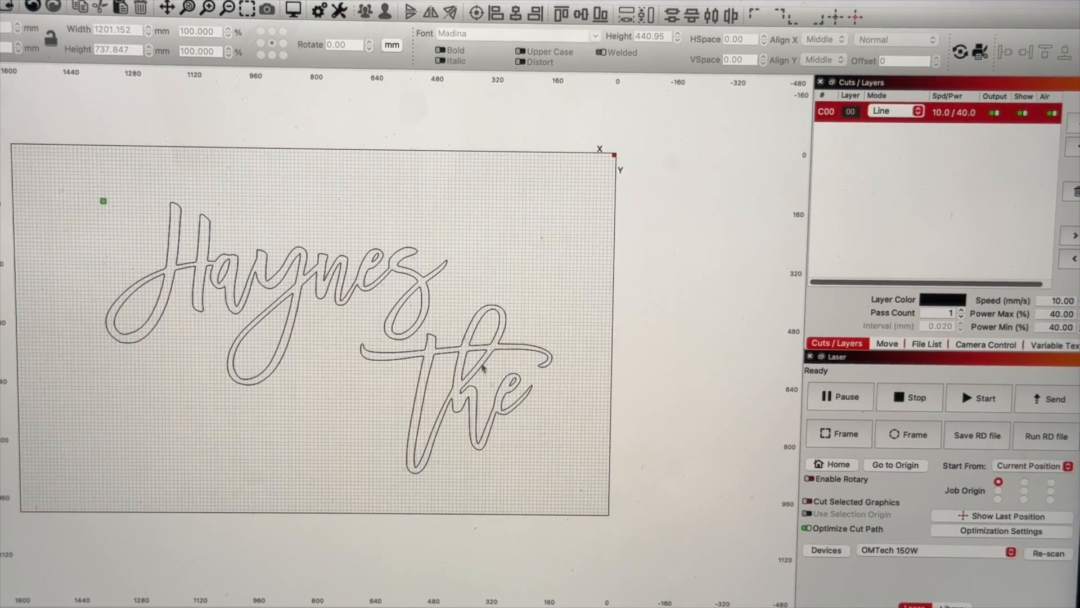
pyautogui.moveTo(582, 324)
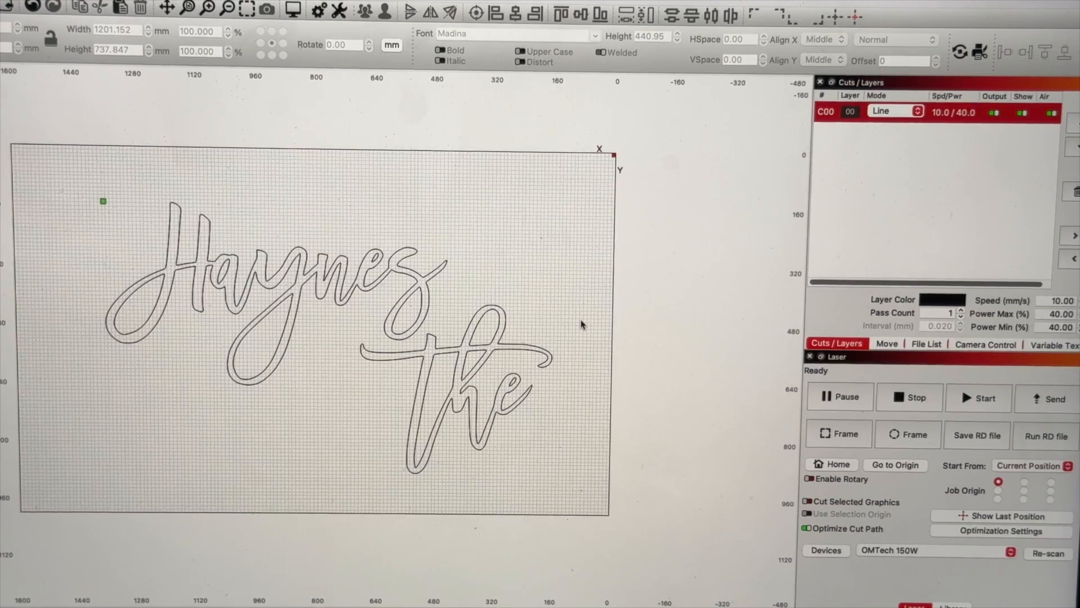